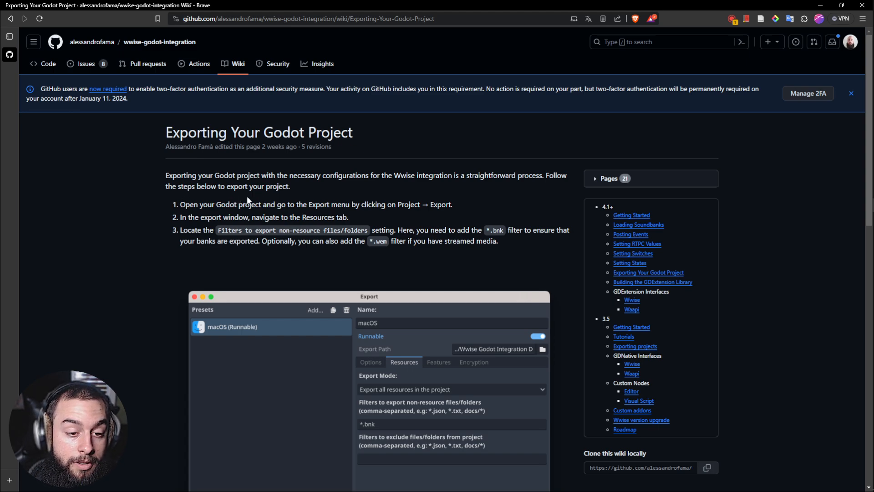
mouse_move(388, 266)
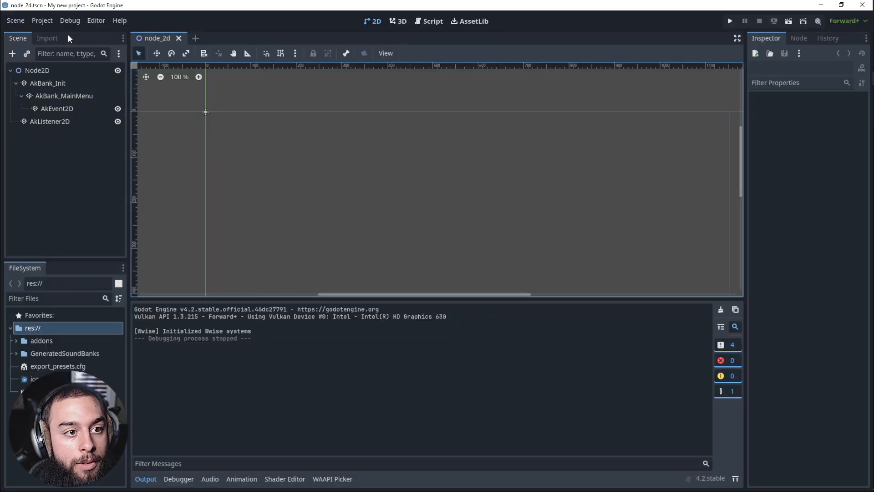
Step: Add a Windows Desktop preset via Project > Export and show its Resources filters
left_click(42, 21)
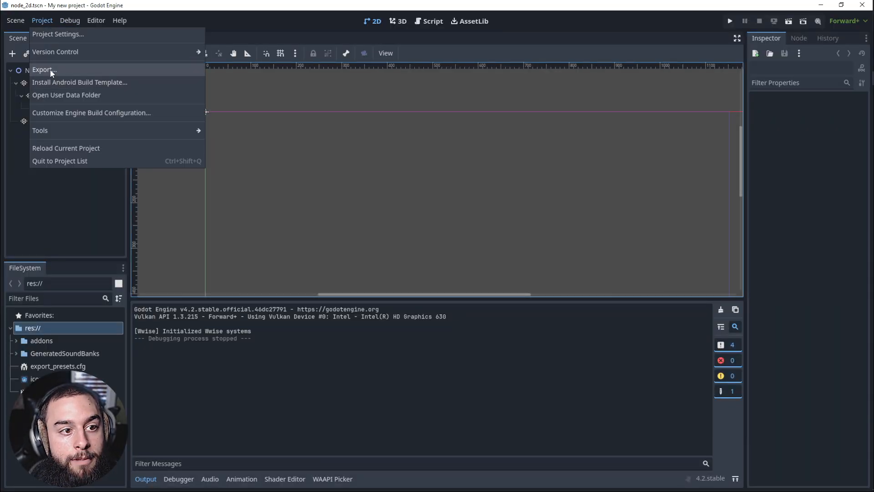
left_click(43, 69)
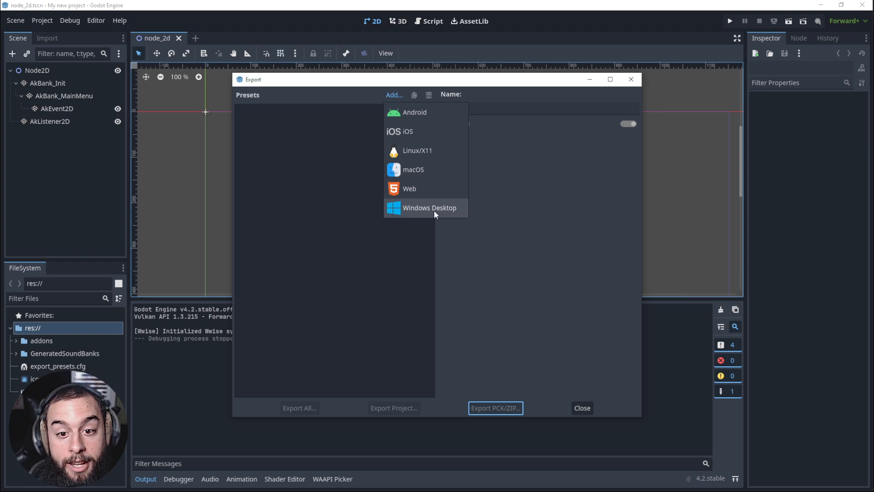
left_click(429, 207)
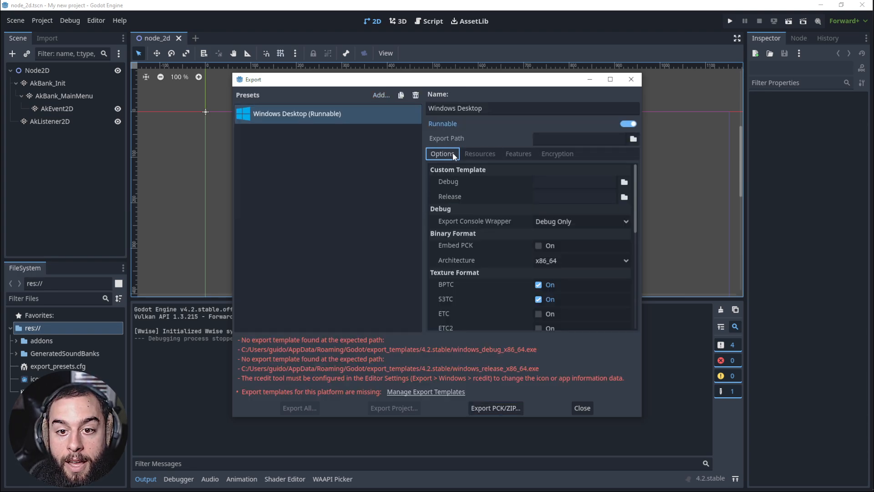
left_click(478, 153)
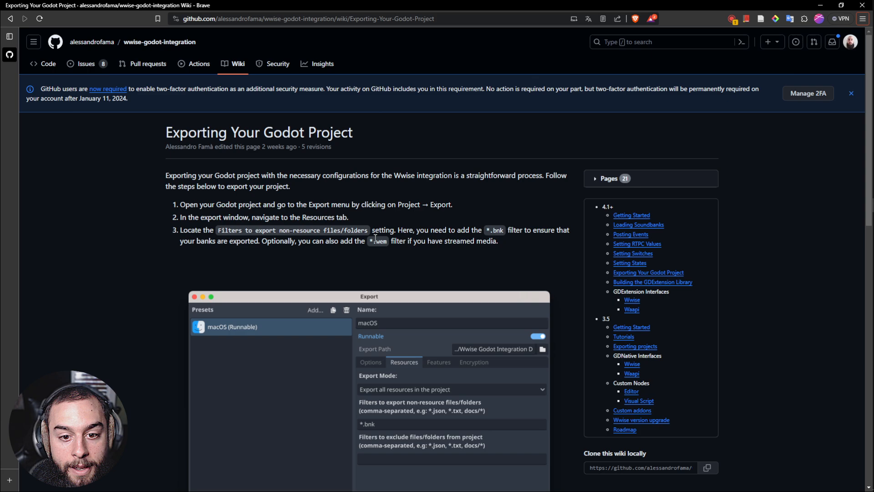
Step: Set the preset's include filter to *.bnk and its exclude filter to *.wem
double_click(495, 229)
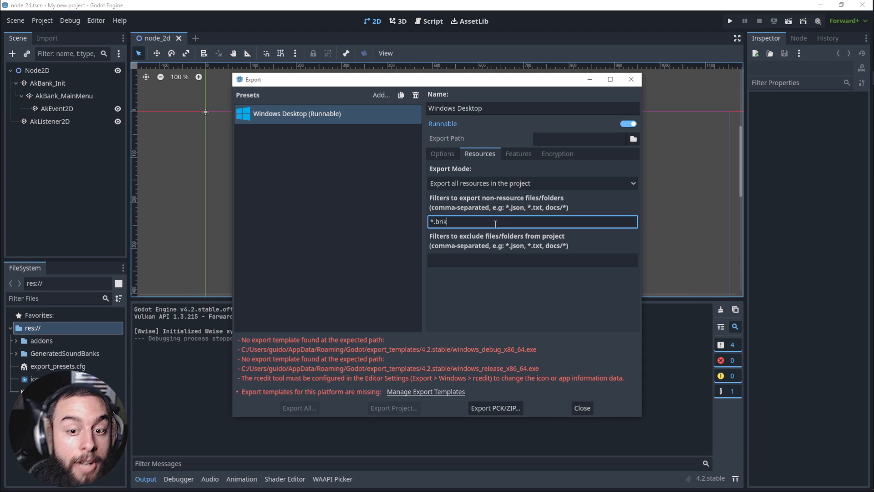
mouse_move(491, 301)
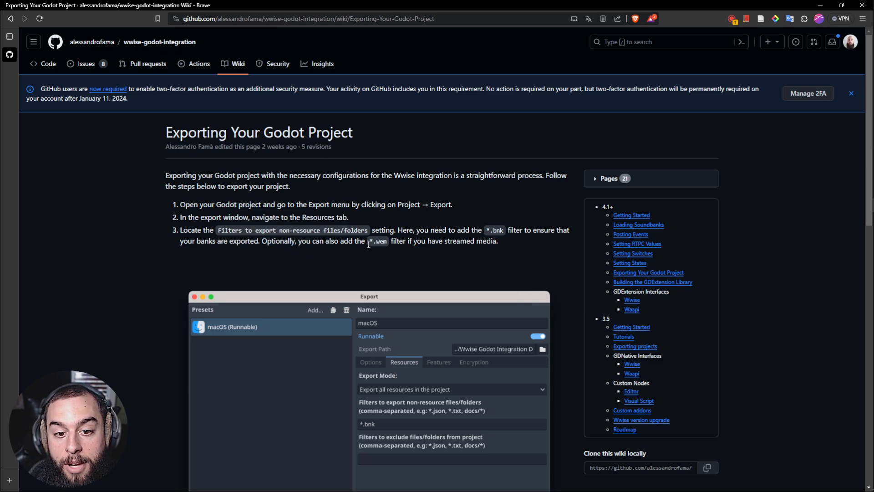
double_click(377, 240)
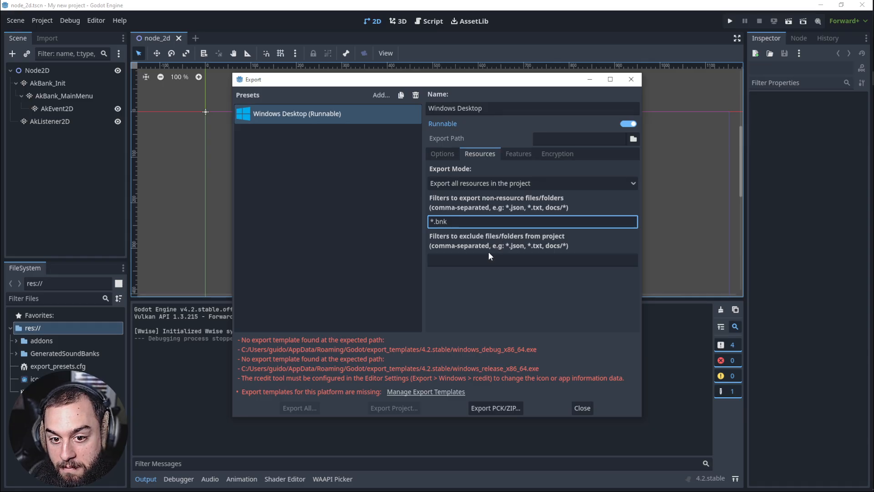
type("*.wem")
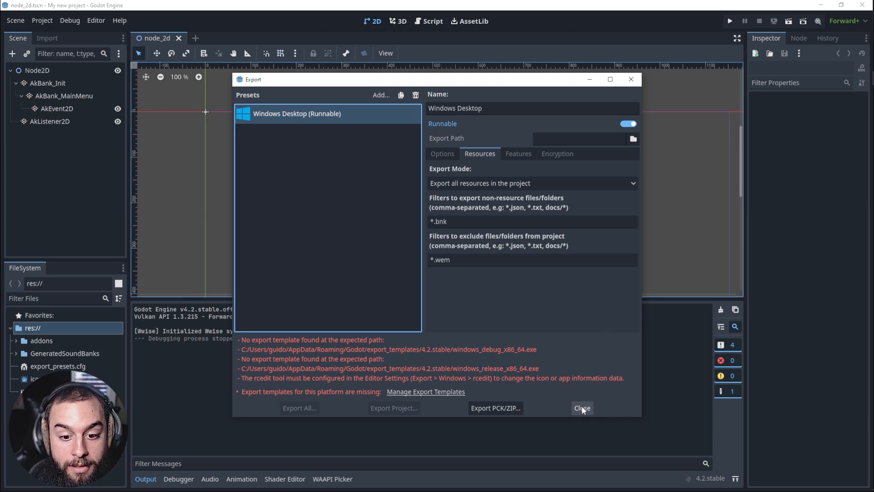
mouse_move(456, 284)
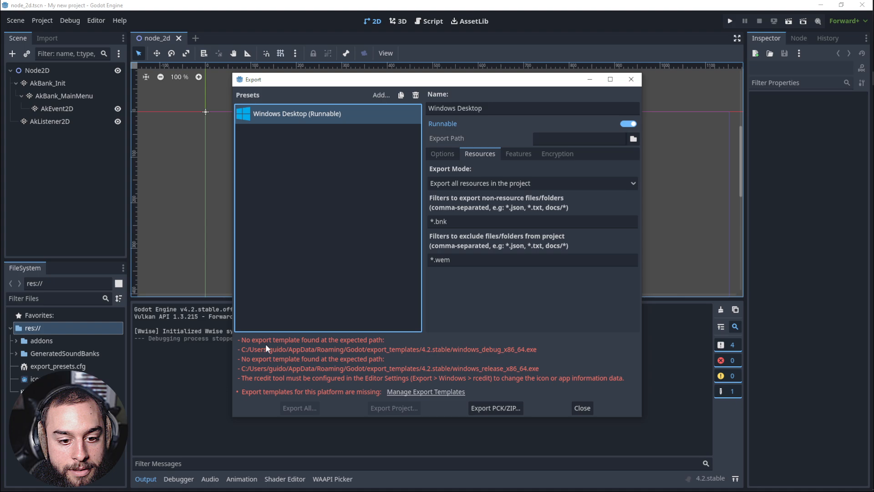
mouse_move(429, 352)
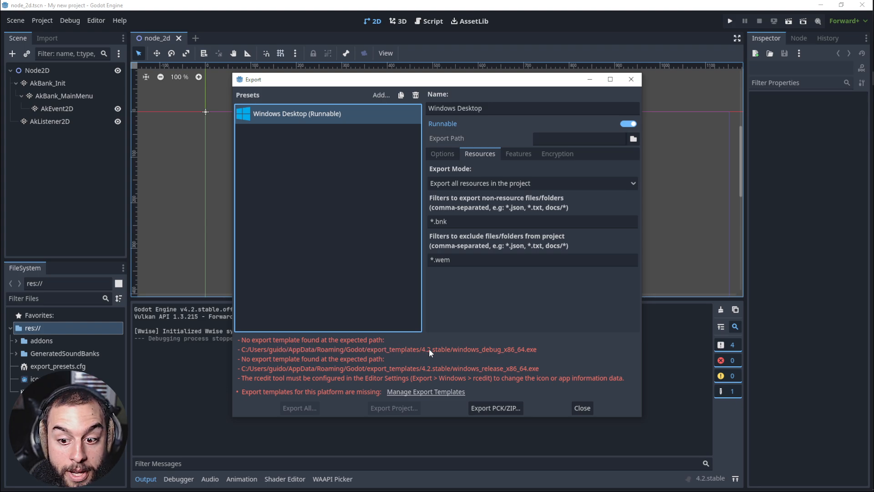
Step: Install the 4.2.stable export templates from the Official GitHub Releases mirror via Manage Export Templates
left_click(581, 408)
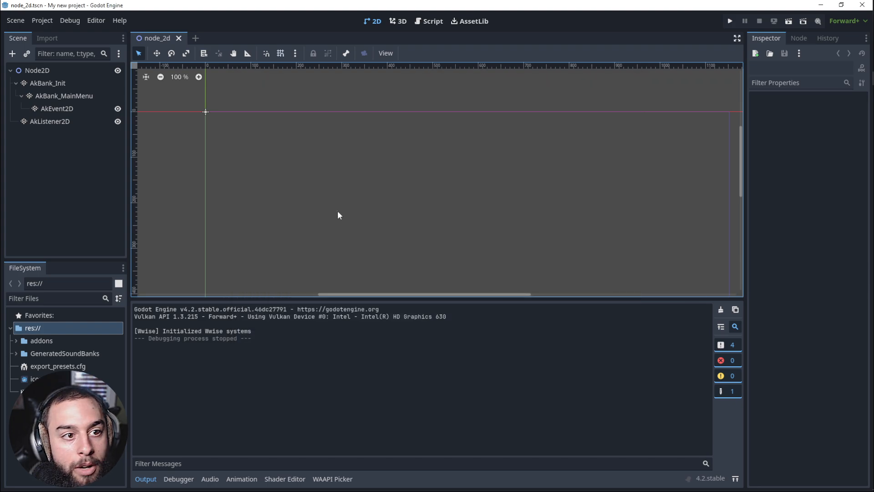
left_click(96, 20)
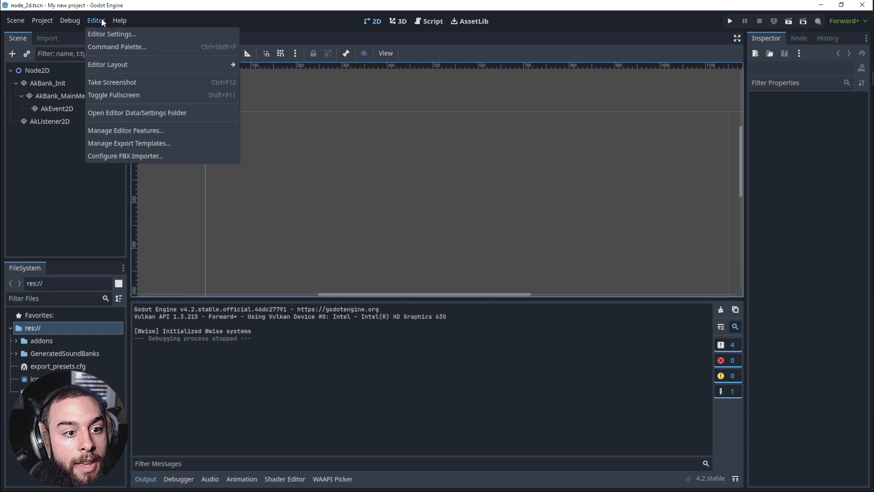
mouse_move(144, 146)
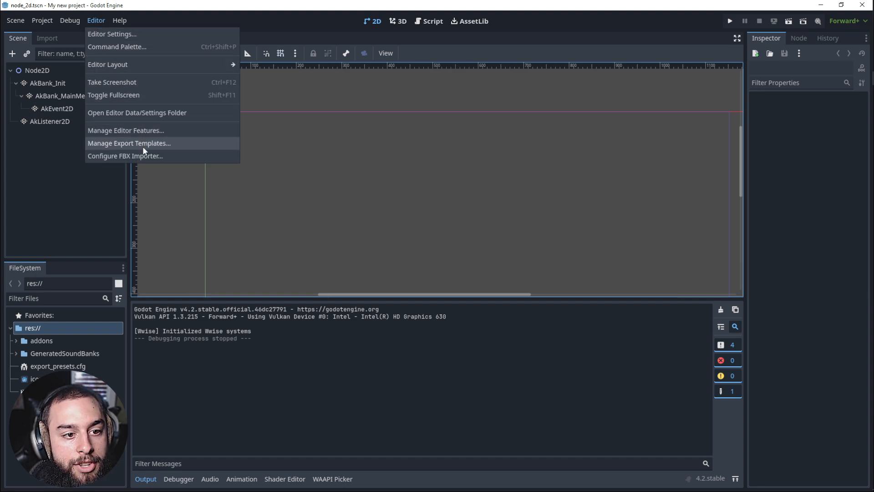
left_click(128, 143)
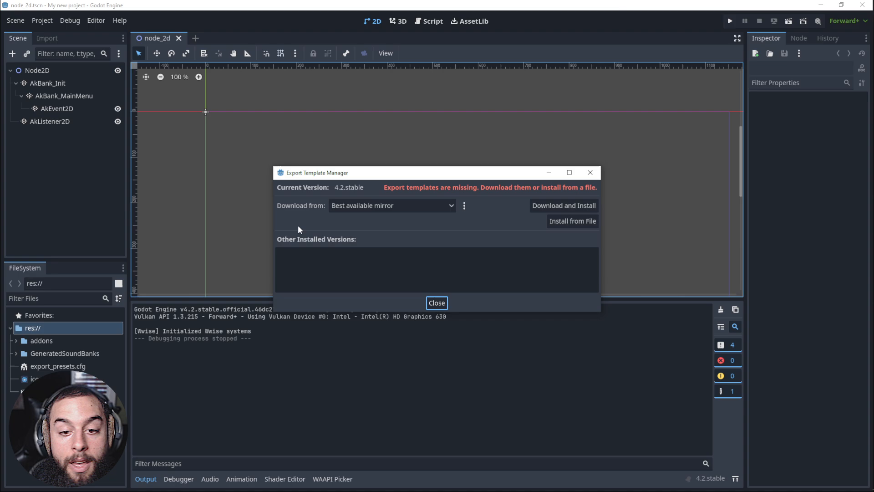
mouse_move(320, 262)
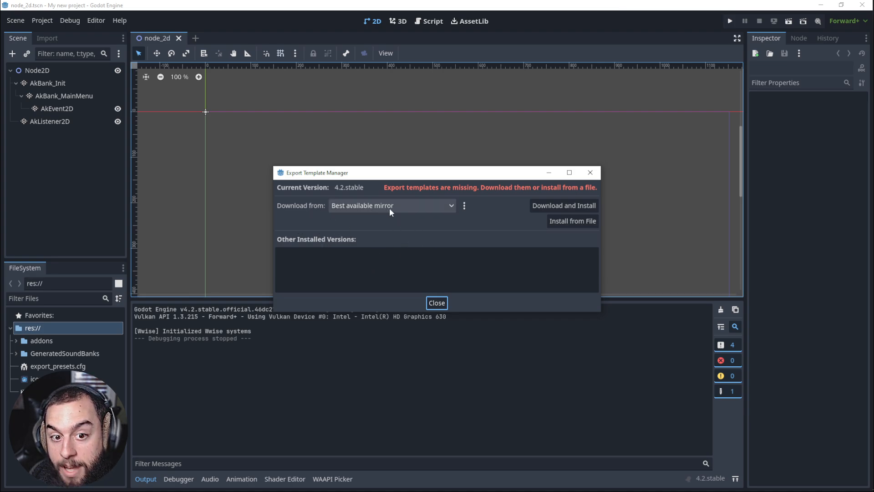
left_click(391, 205)
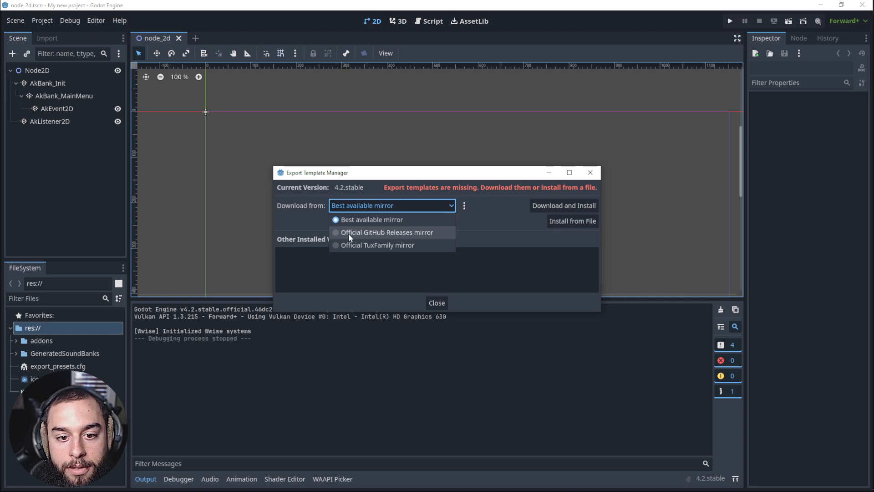
left_click(386, 232)
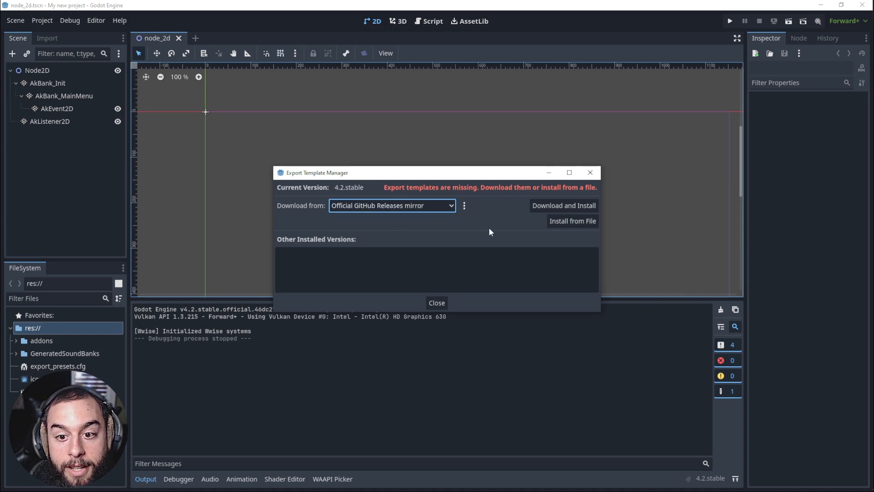
left_click(563, 205)
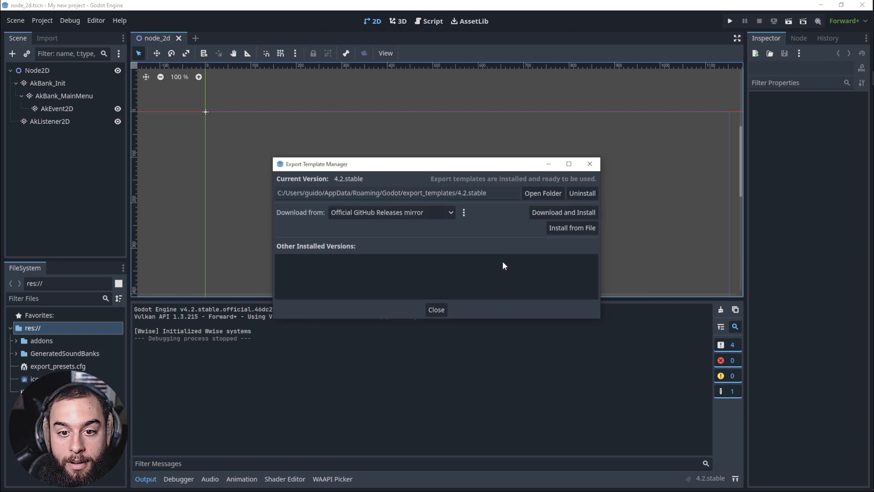
mouse_move(436, 186)
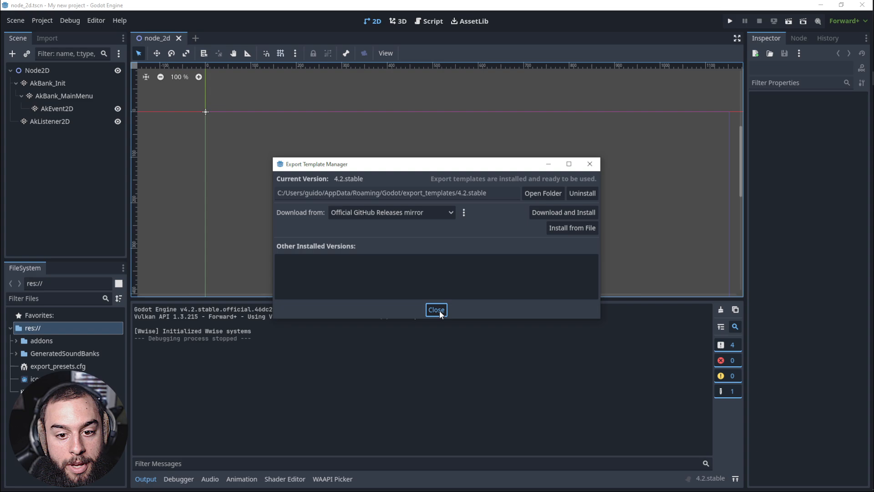
Step: Reopen Project > Export and review the preset's Options down to the Application metadata
left_click(436, 309)
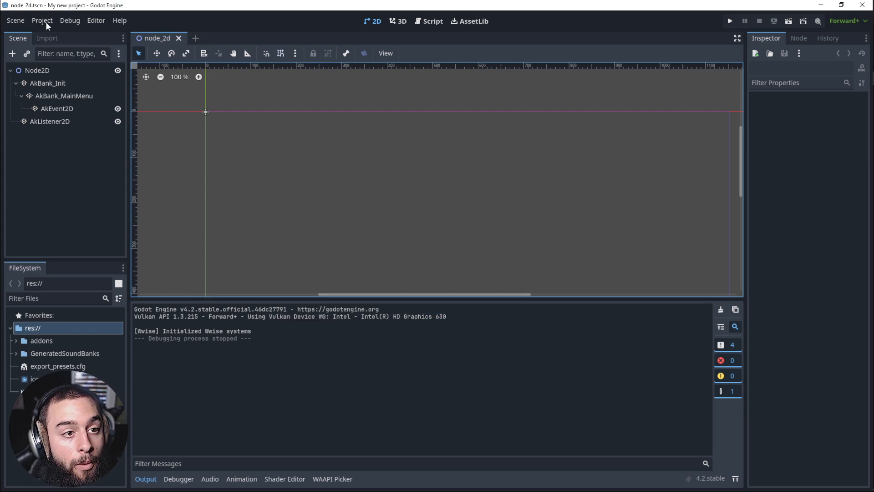
left_click(42, 21)
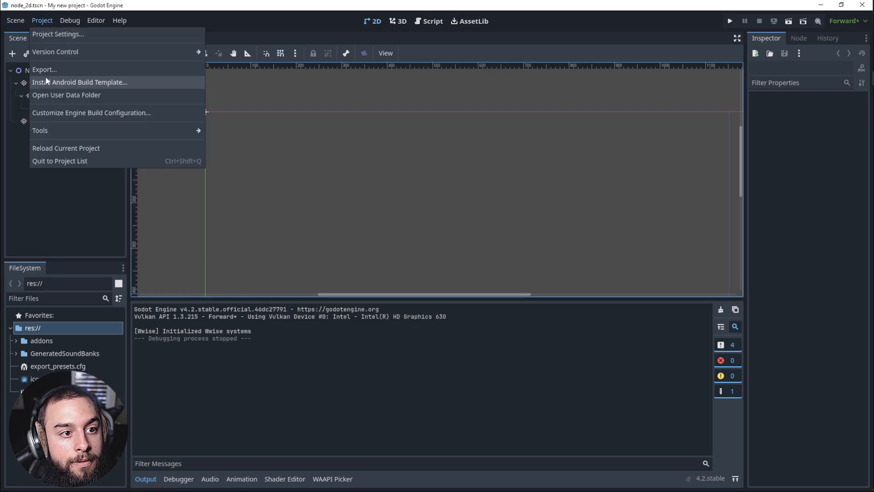
left_click(43, 69)
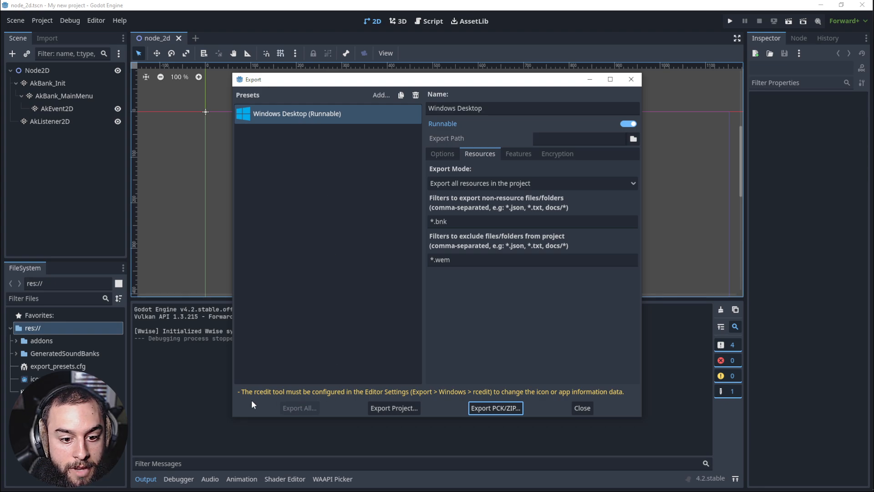
mouse_move(248, 401)
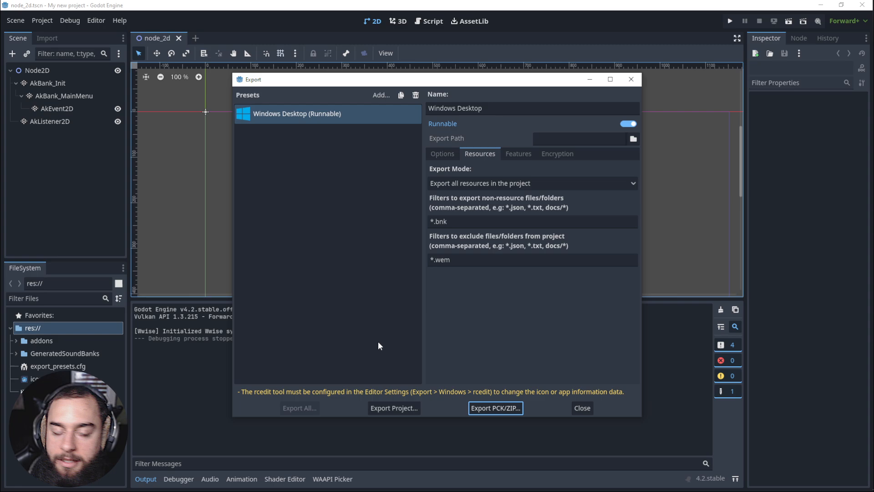
mouse_move(406, 325)
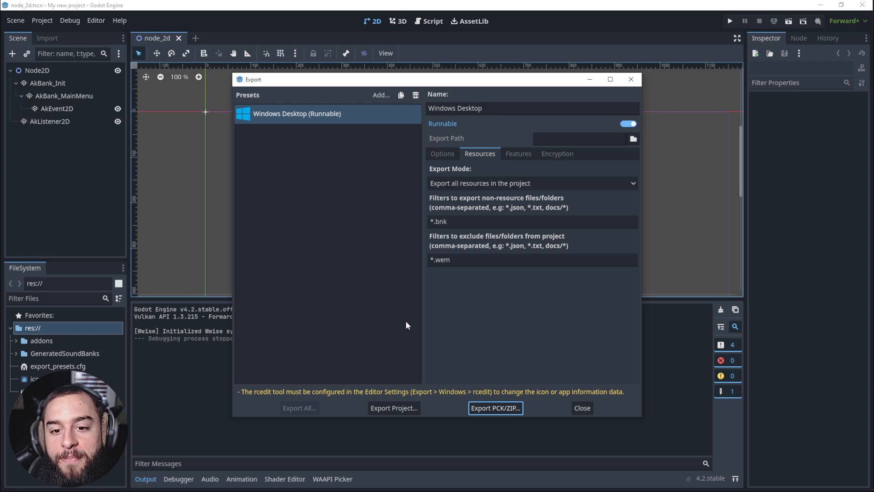
left_click(442, 153)
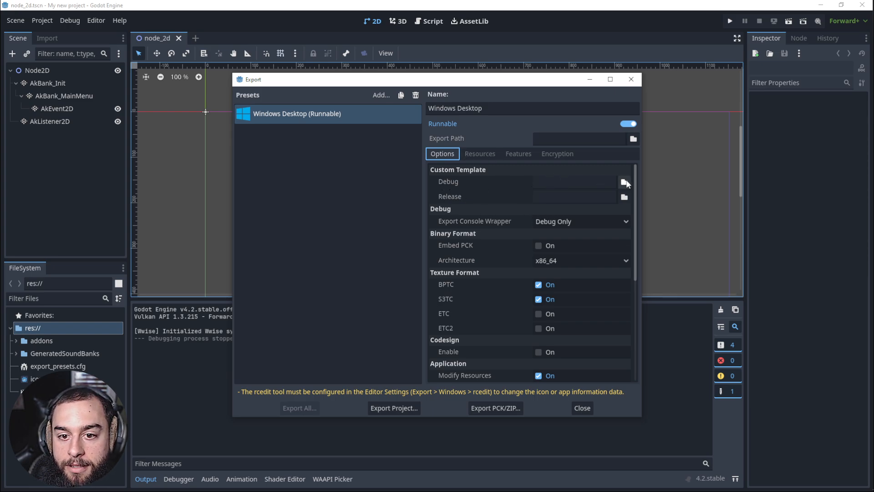
mouse_move(503, 196)
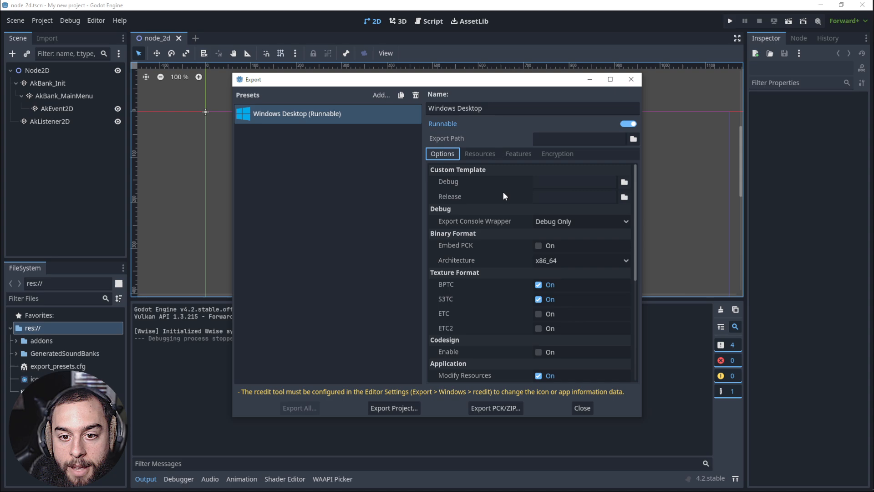
scroll("down", 3)
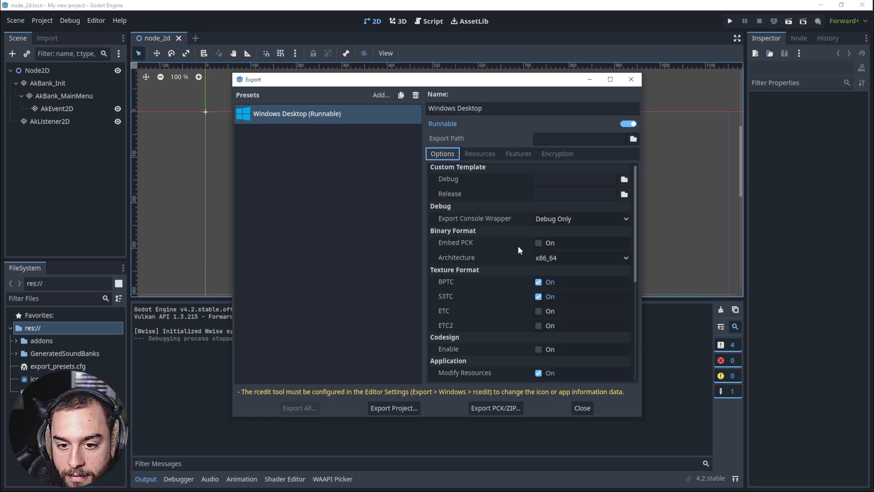
left_click(580, 257)
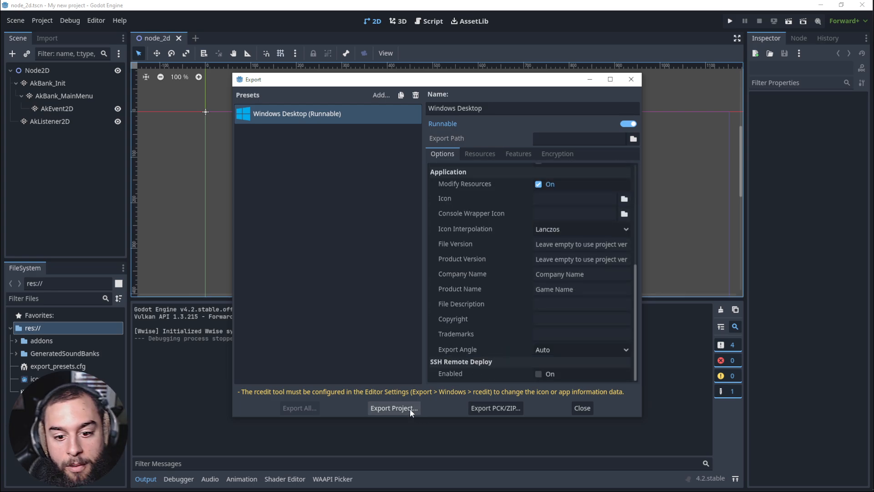
Step: Start the Windows export and create a new My Game folder on the Desktop
left_click(394, 408)
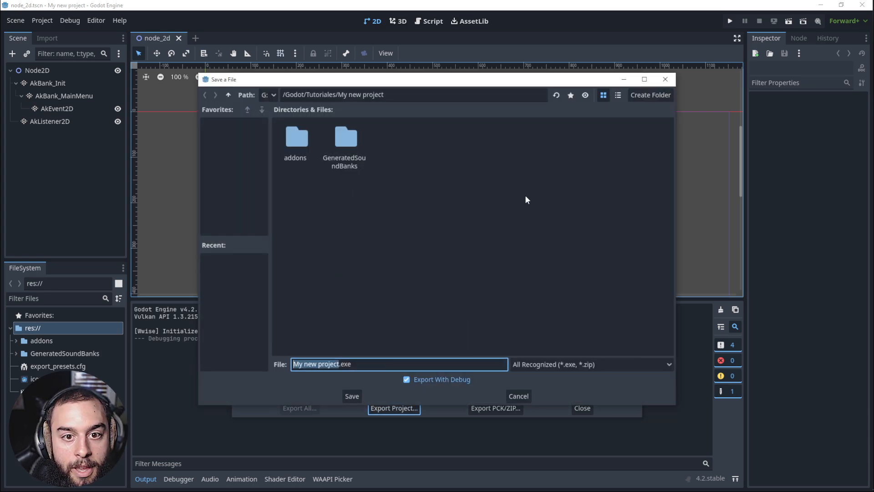
left_click(650, 95)
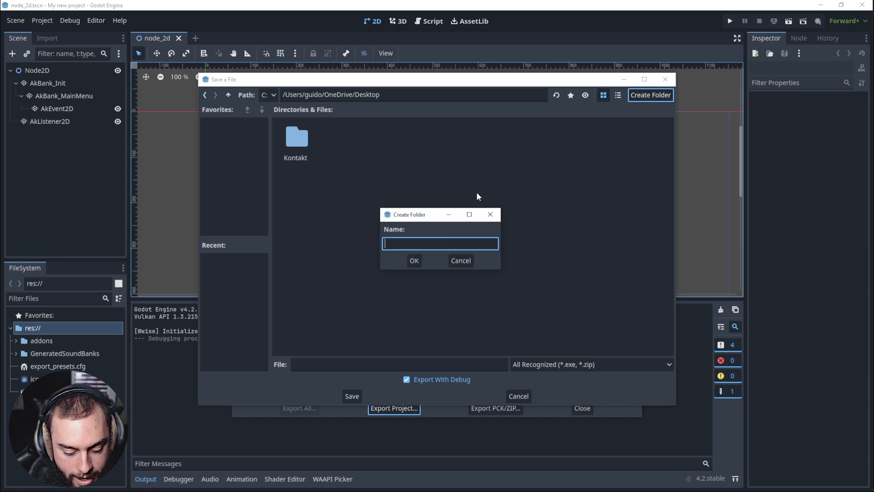
type("My G")
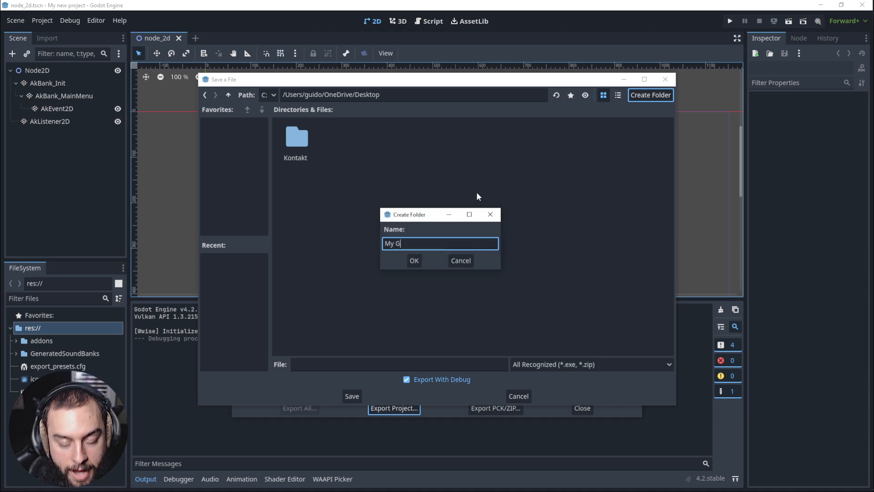
left_click(413, 260)
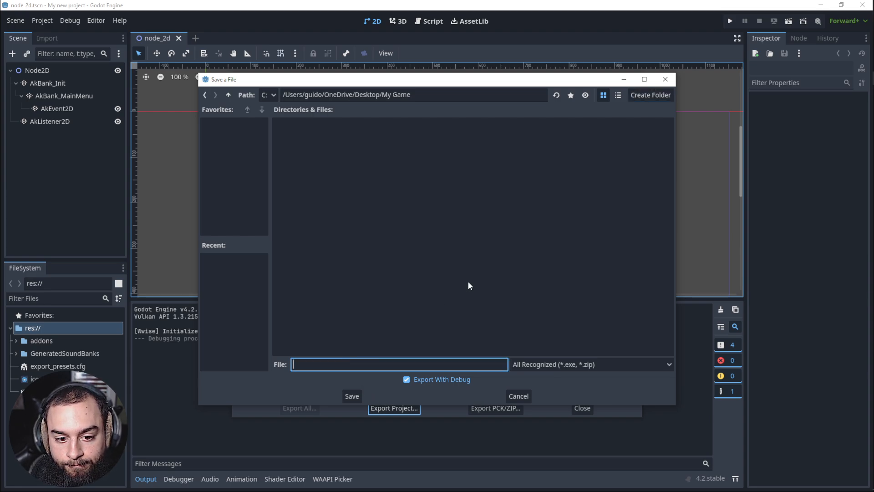
Step: Export the project as my Game into that folder and acknowledge the rcedit warnings
type("my")
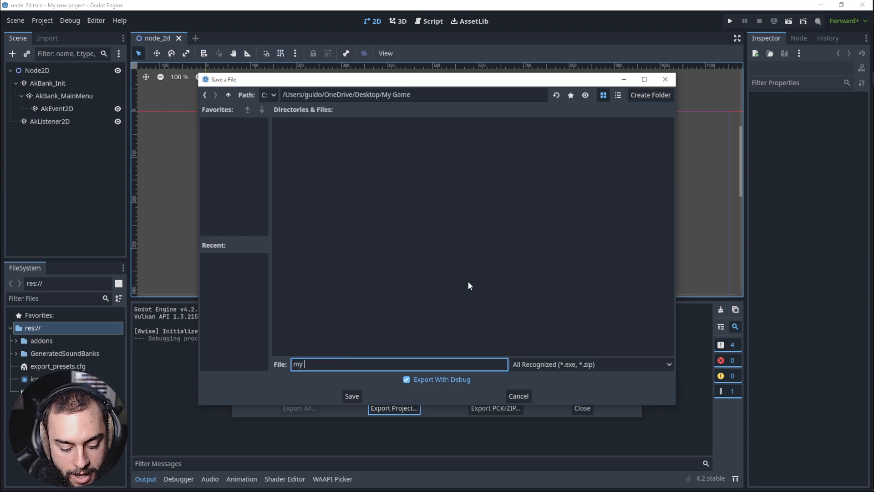
type("Game")
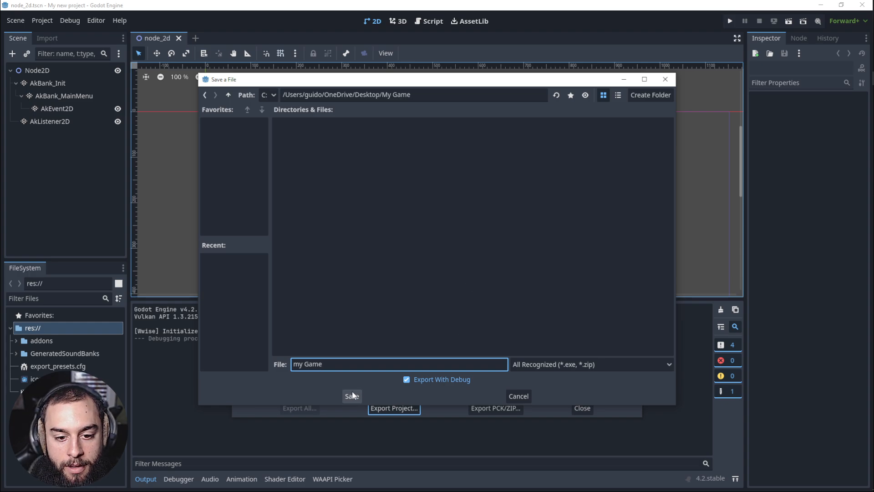
left_click(351, 396)
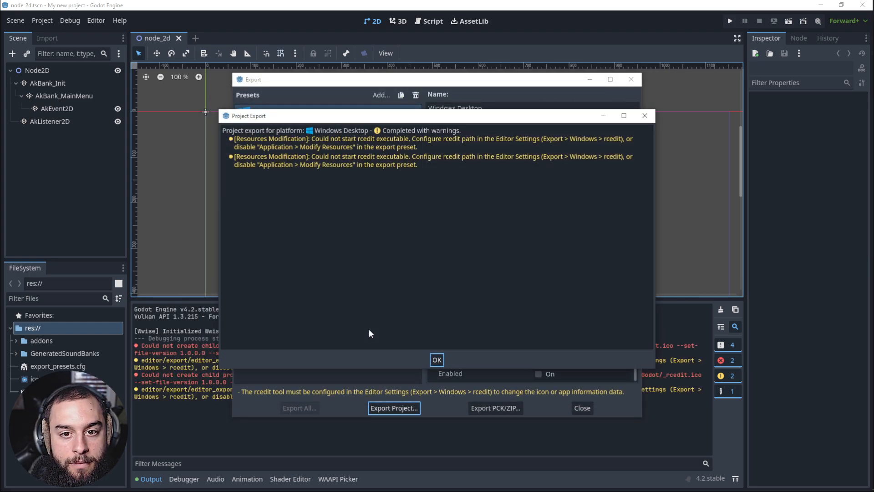
left_click(437, 359)
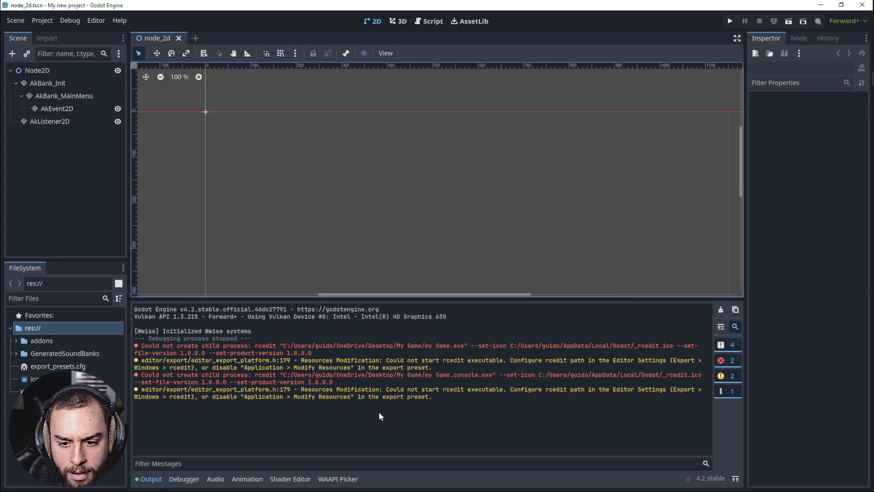
mouse_move(502, 386)
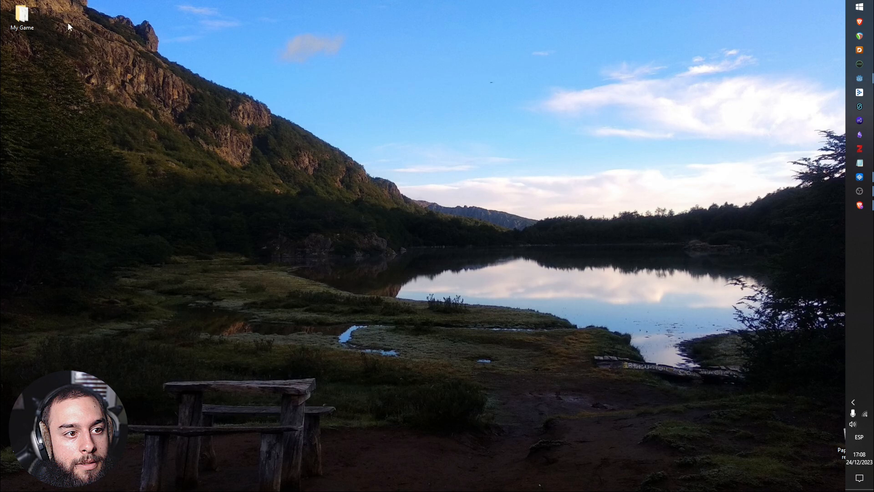
Step: Launch my Game.exe from the My Game folder and allow it through the firewall on private networks
double_click(21, 14)
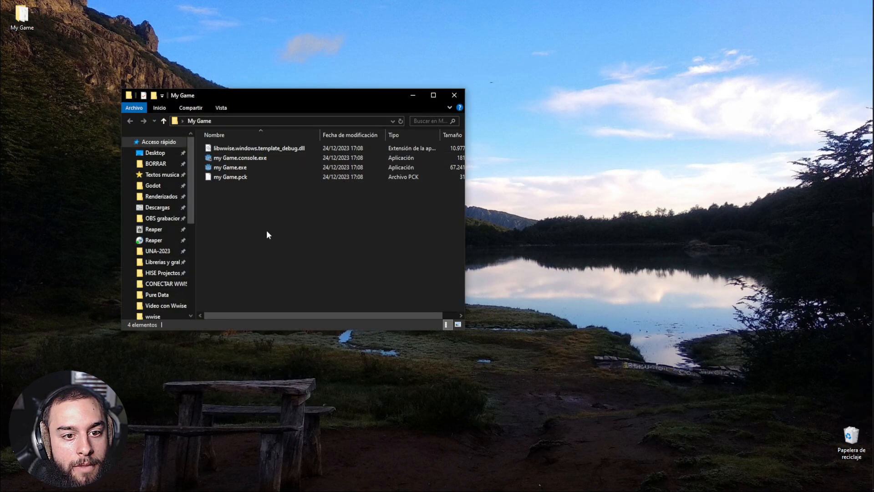
double_click(230, 168)
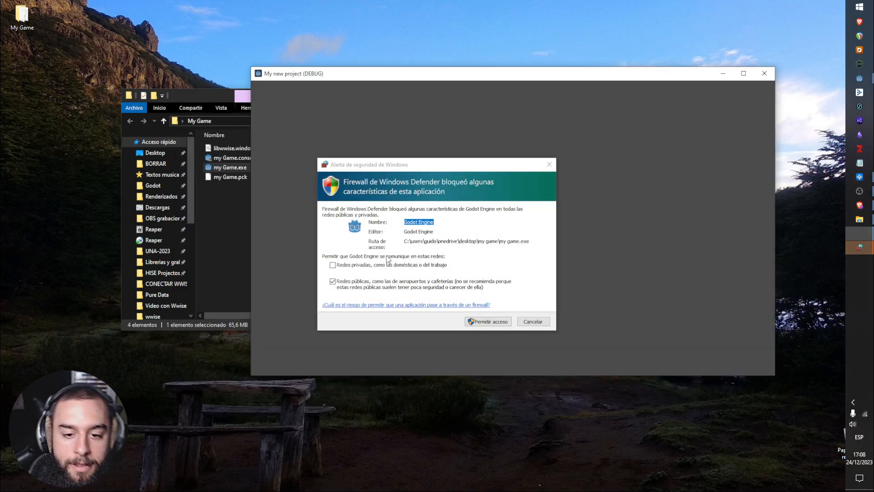
left_click(334, 264)
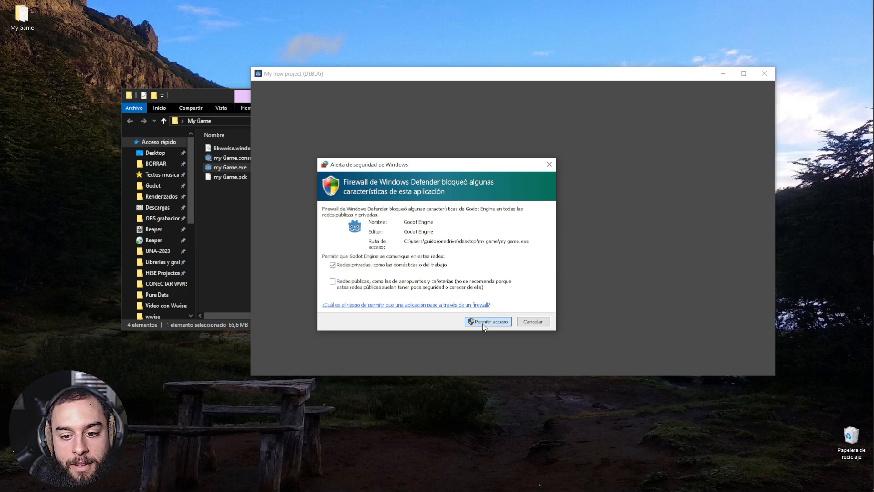
left_click(486, 321)
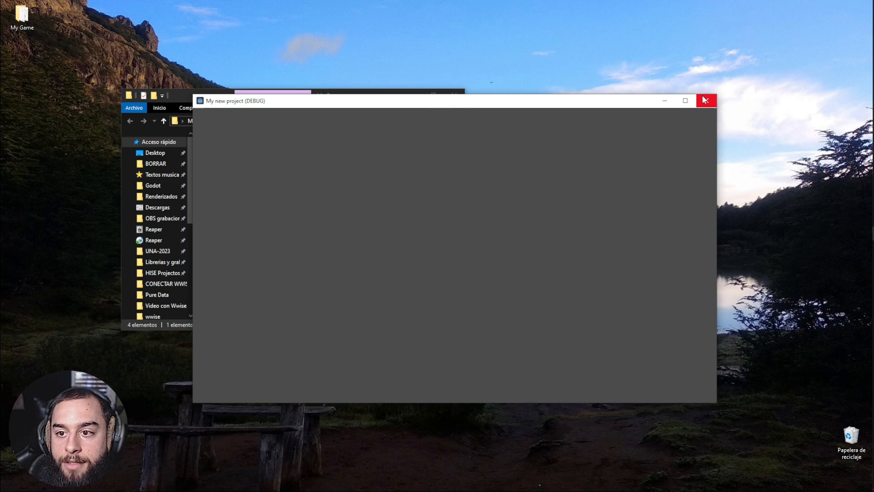
Step: Close the game window and relaunch my Game.exe
left_click(706, 101)
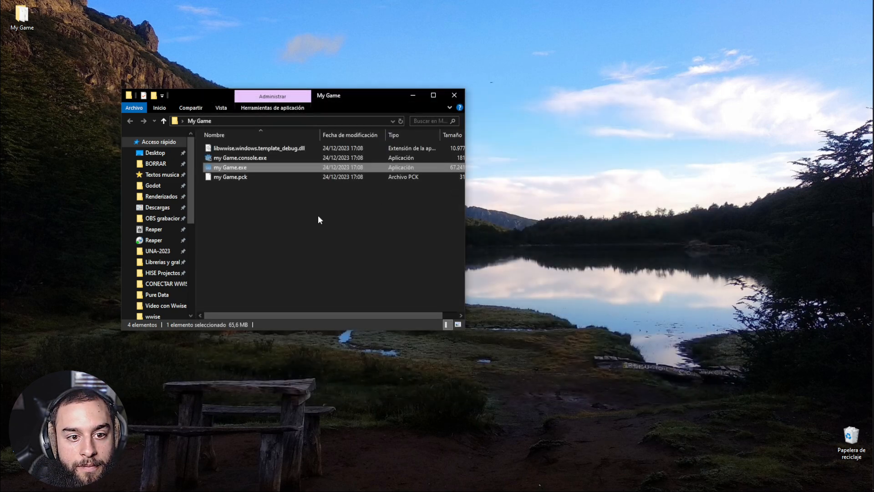
double_click(229, 167)
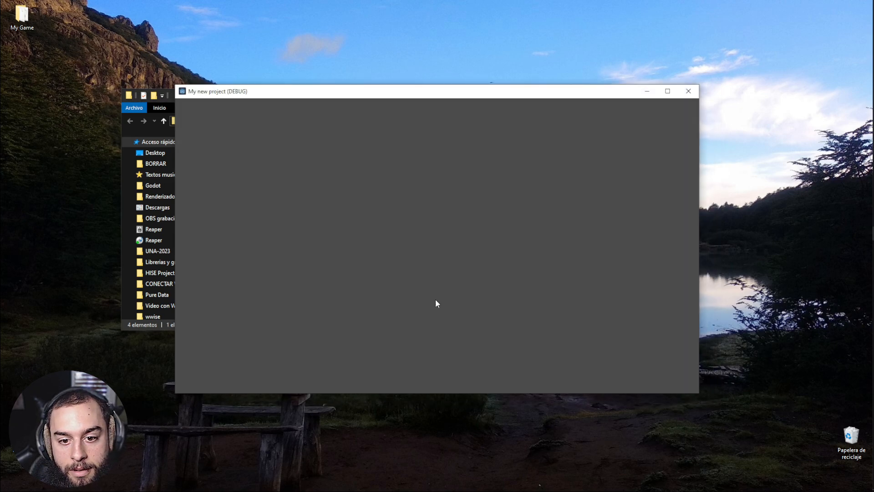
mouse_move(555, 310)
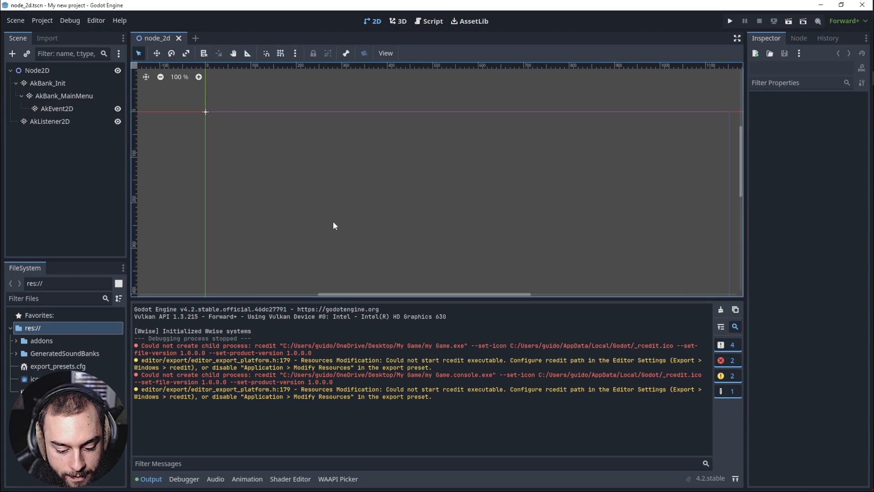
Step: Clear the export warnings and errors from the Output panel
left_click(729, 21)
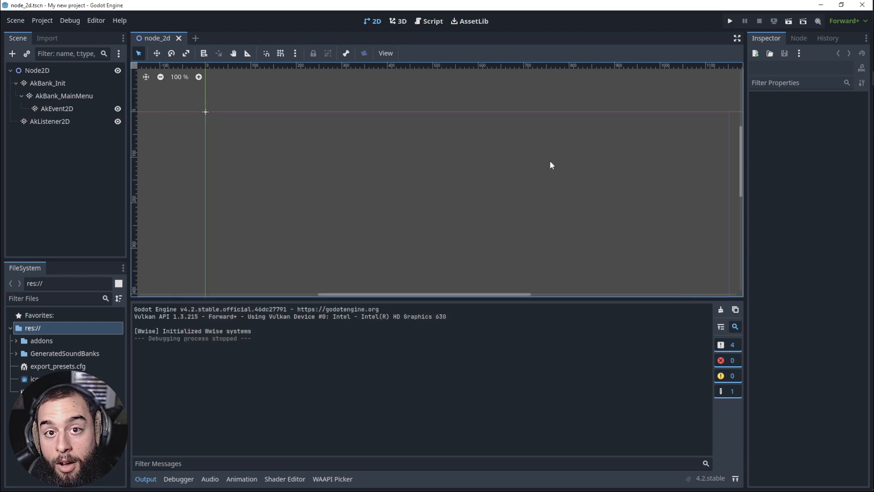
mouse_move(485, 184)
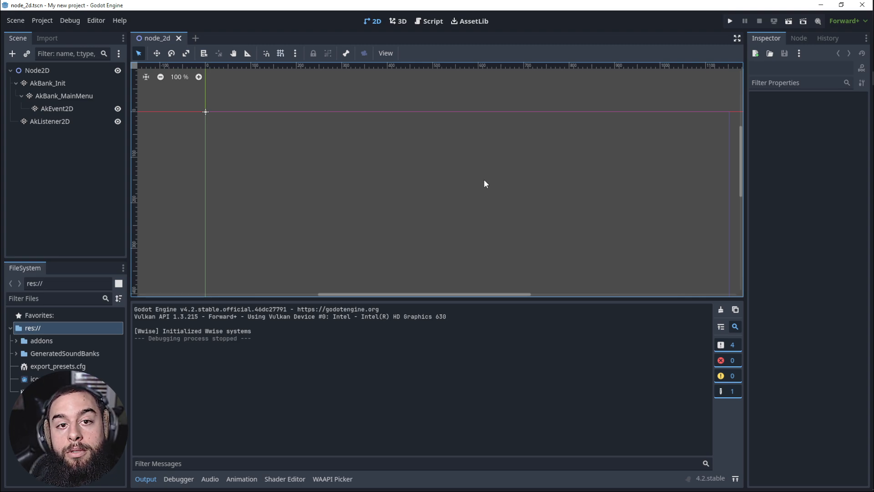